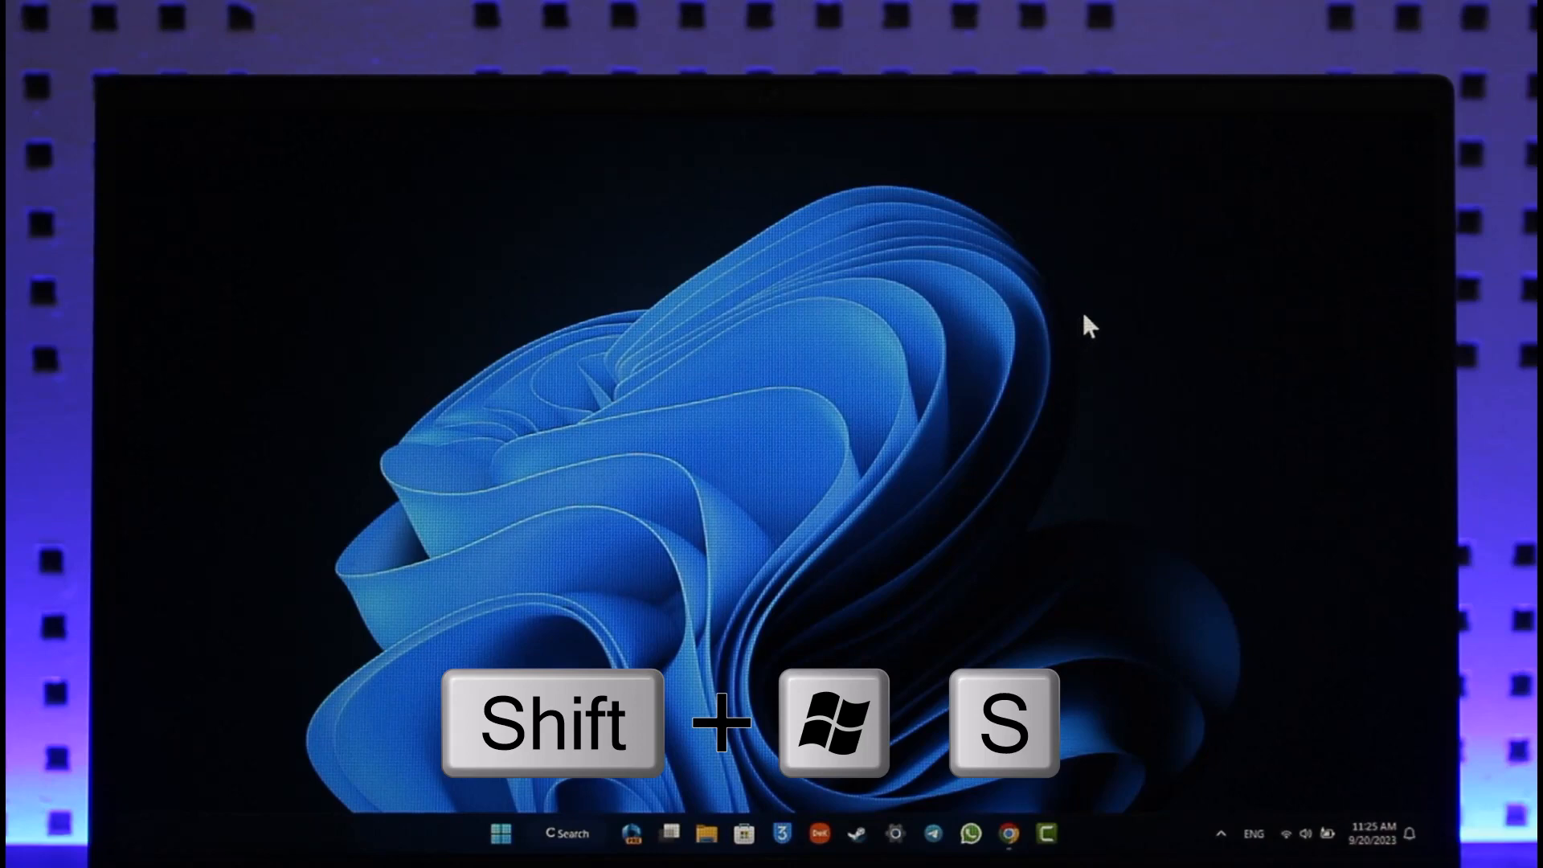
{"action": "mouse_move", "coordinate": [1051, 354]}
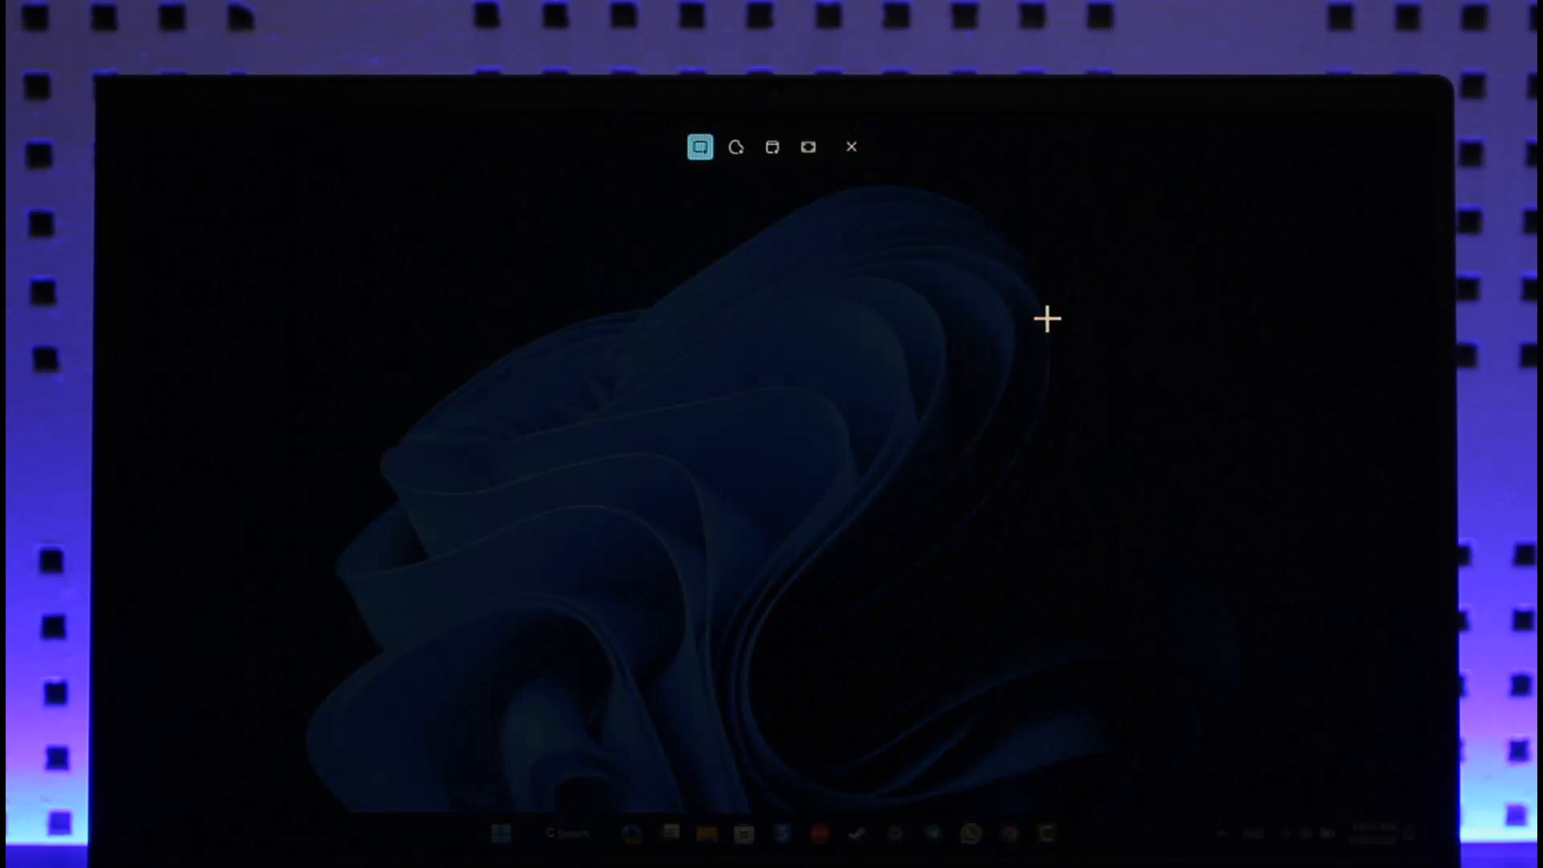
{"action": "mouse_move", "coordinate": [659, 266]}
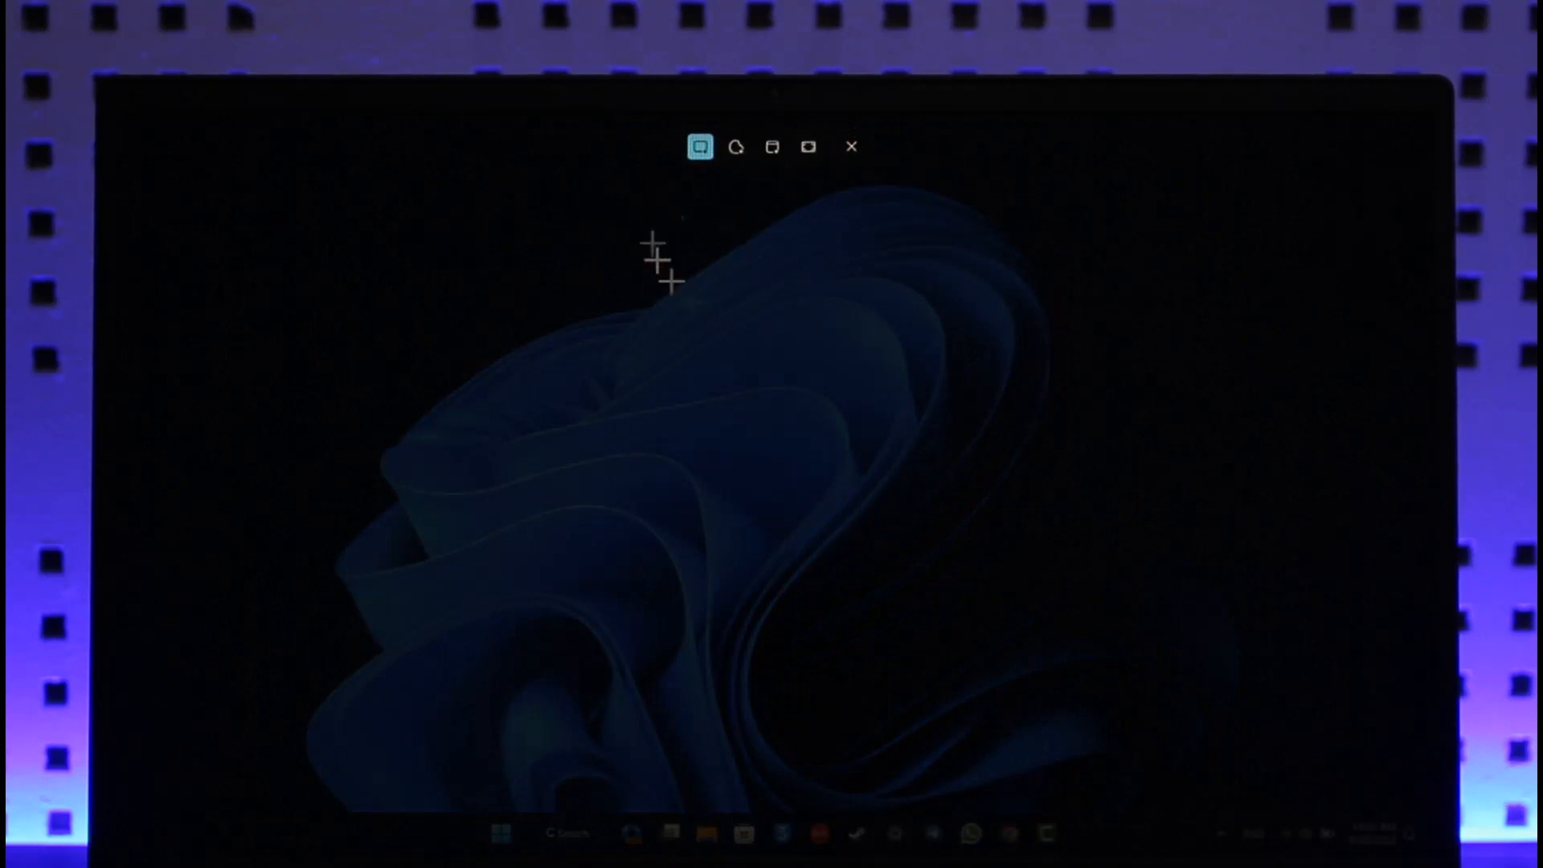
{"action": "mouse_move", "coordinate": [295, 387]}
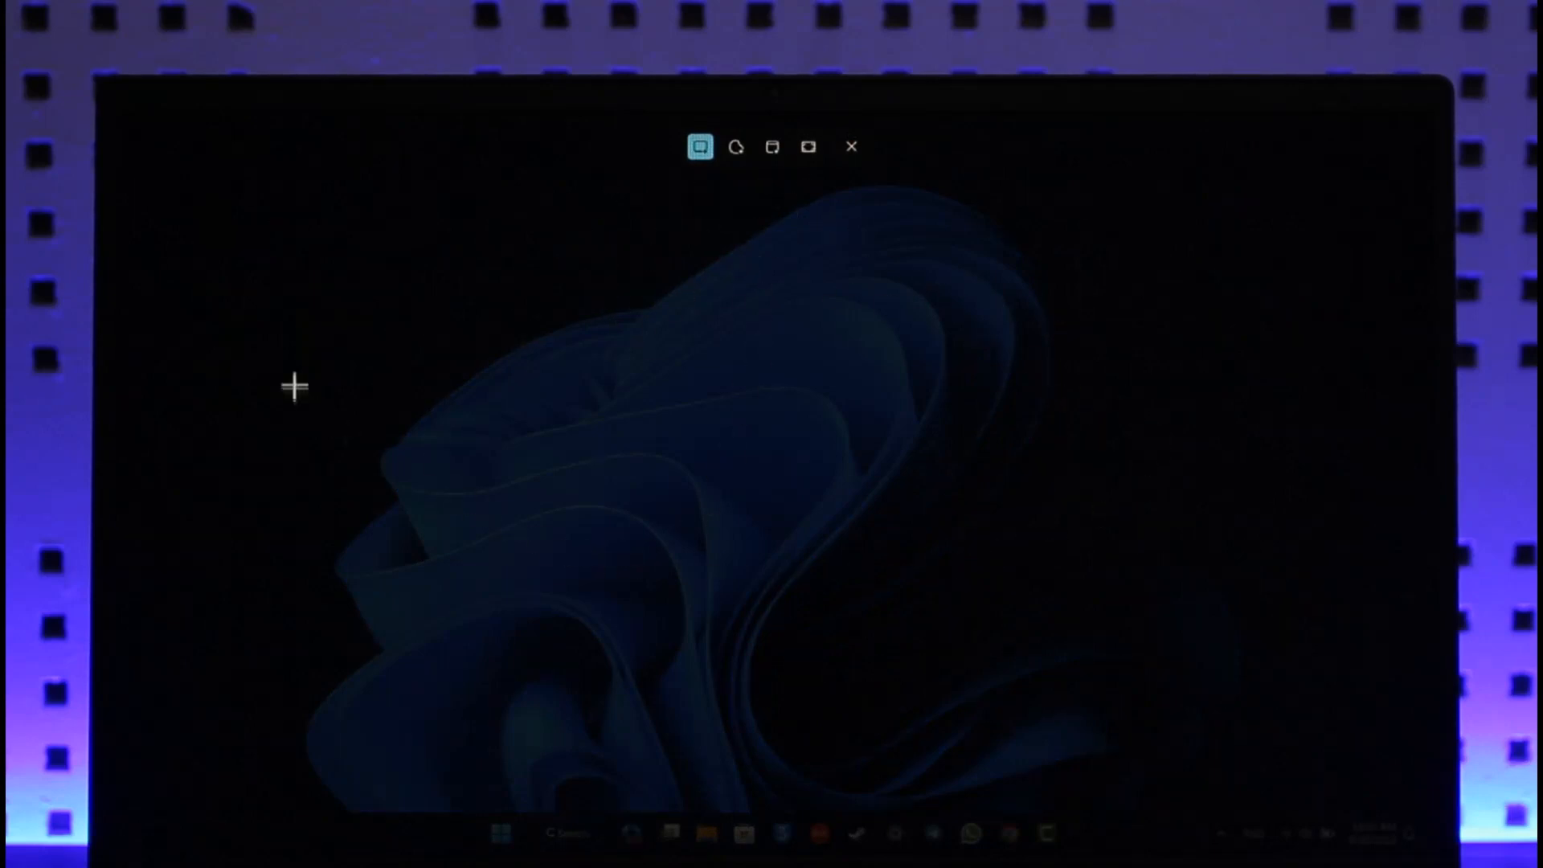
{"action": "mouse_move", "coordinate": [1003, 354]}
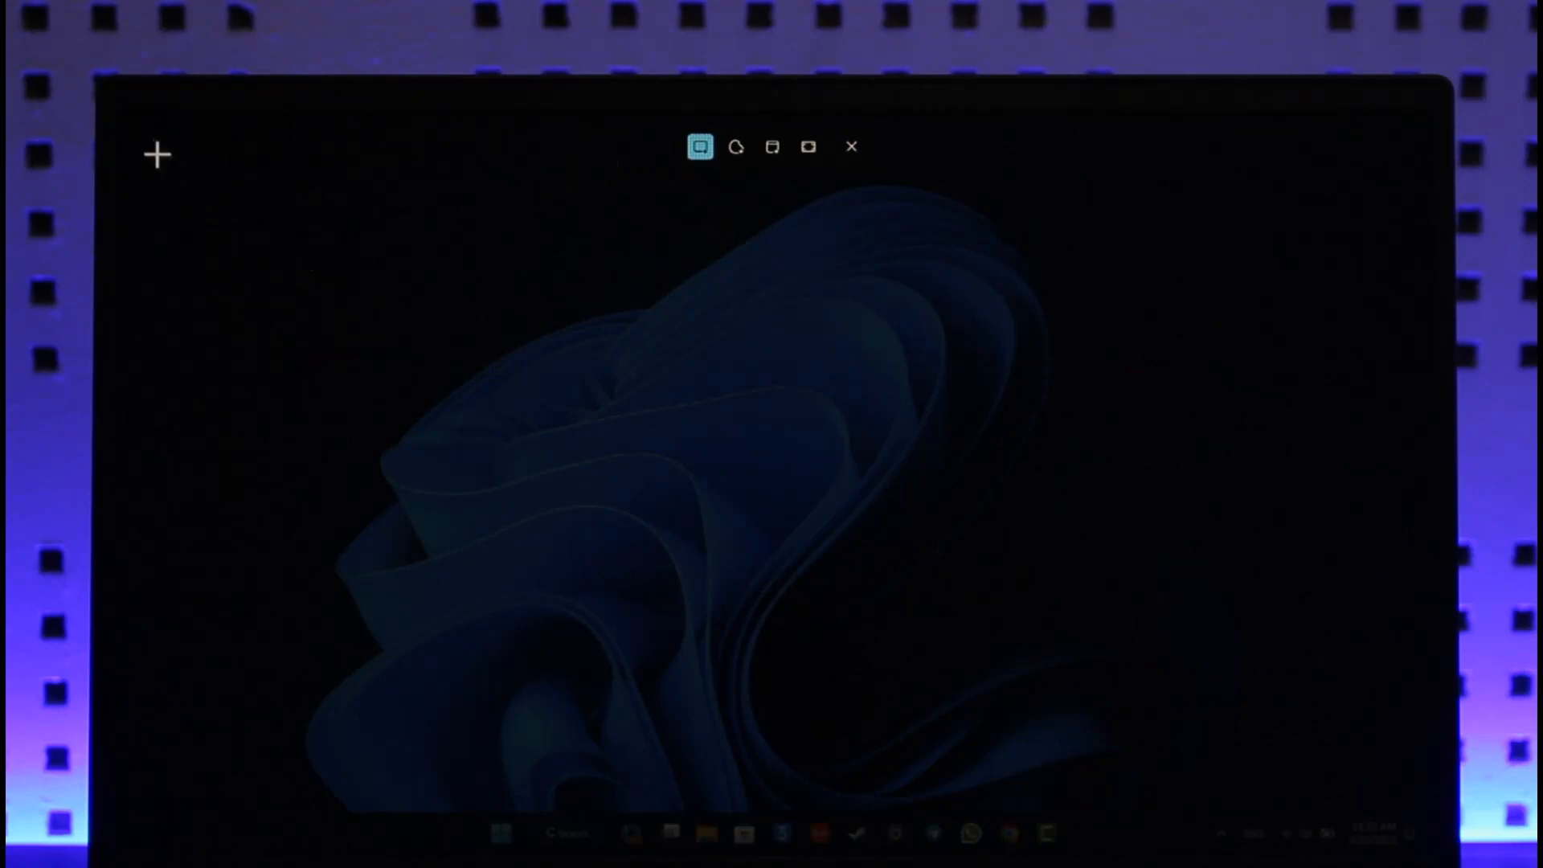
{"action": "mouse_move", "coordinate": [1219, 630]}
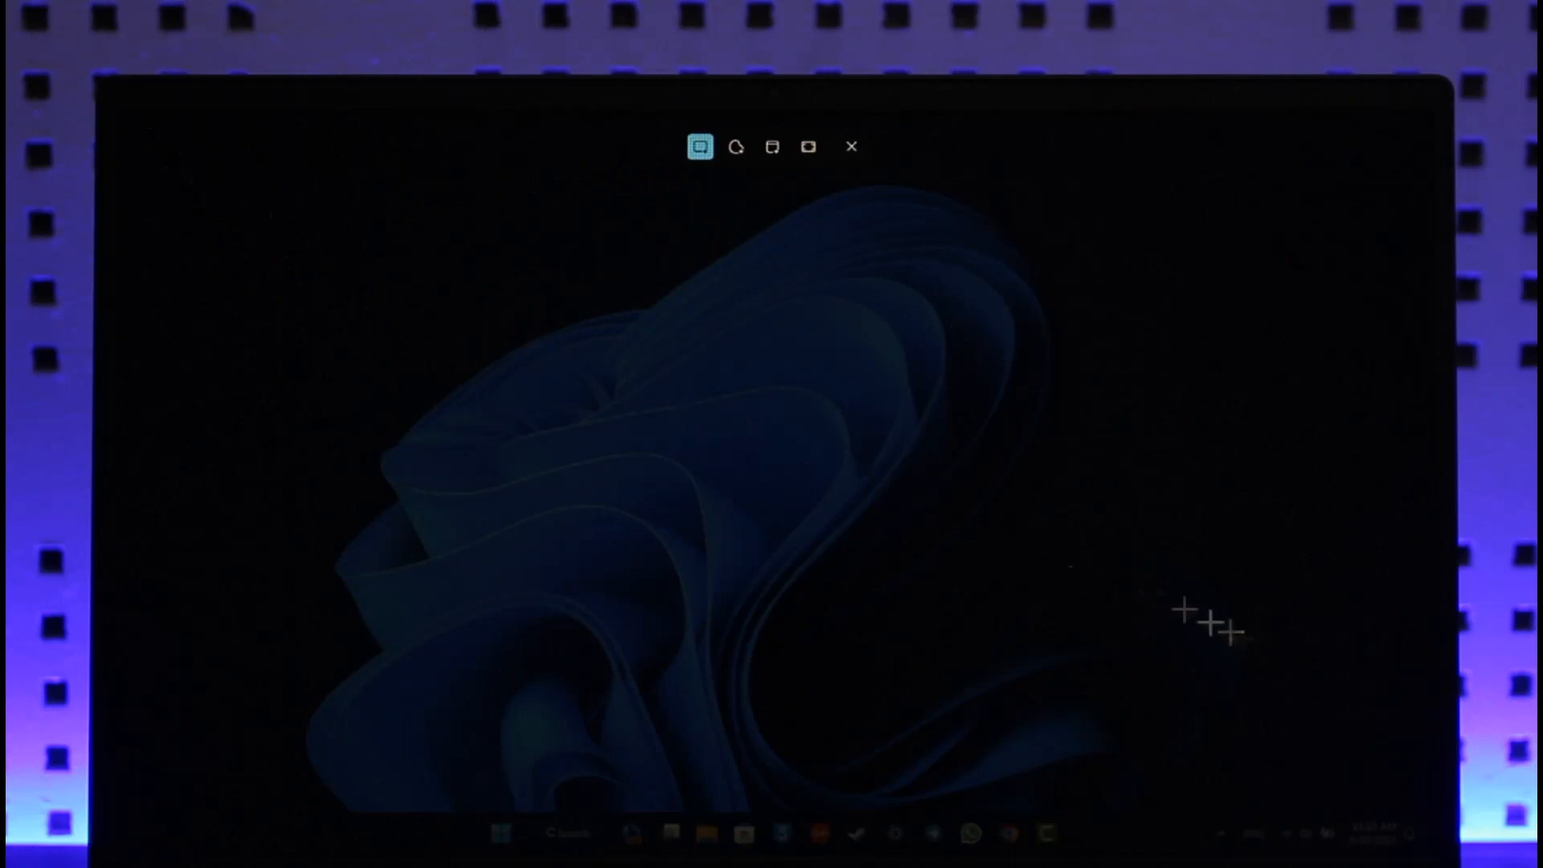
{"action": "mouse_move", "coordinate": [851, 308]}
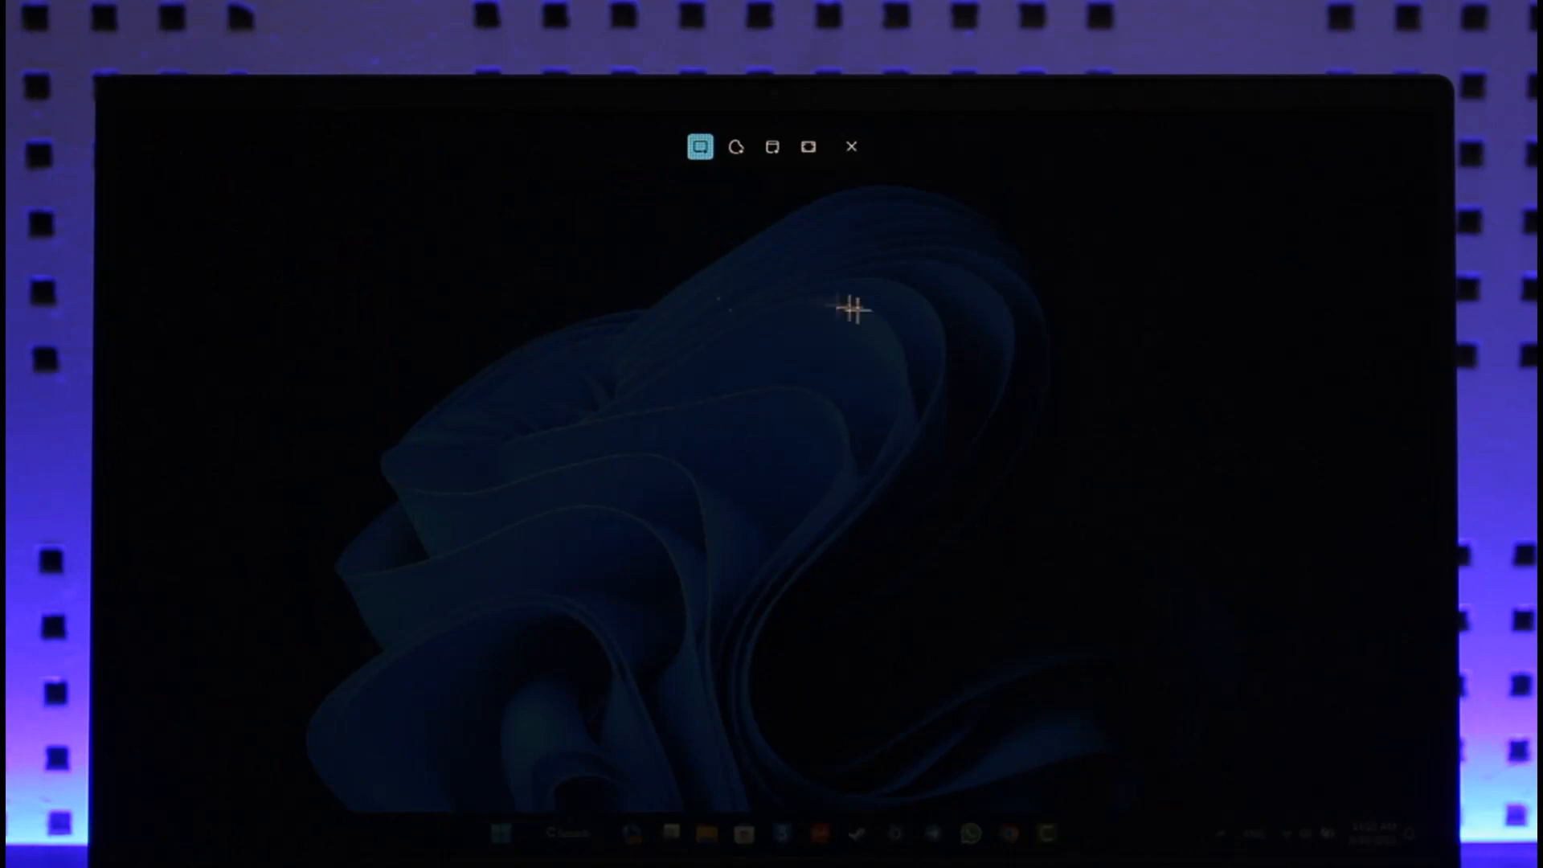
{"action": "mouse_move", "coordinate": [868, 312]}
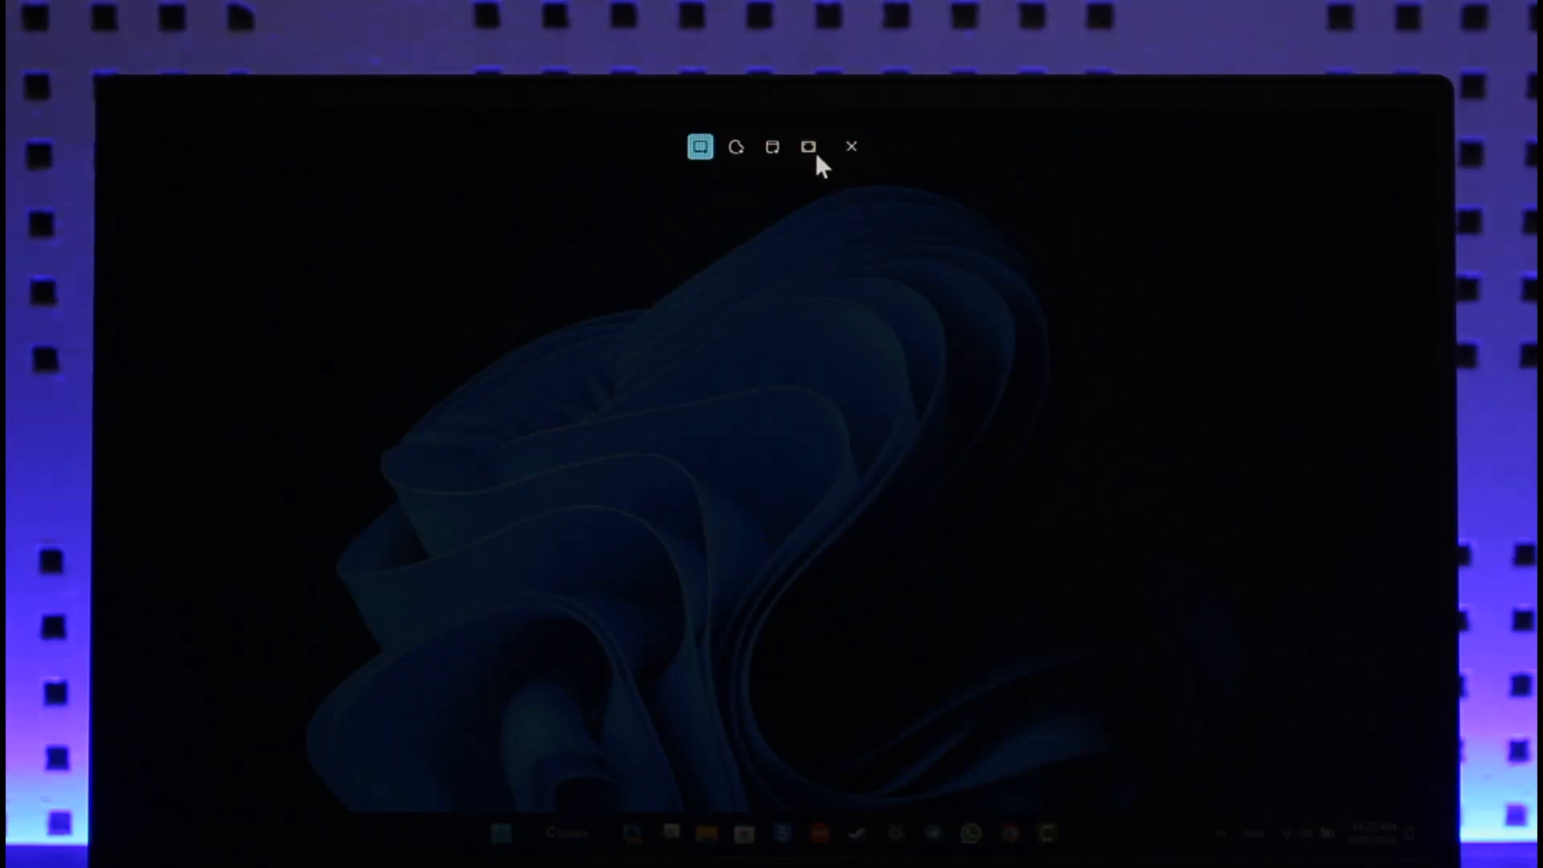
Take a full-screen screenshot using the snipping bar's Full screen mode.
{"action": "left_click", "coordinate": [850, 146]}
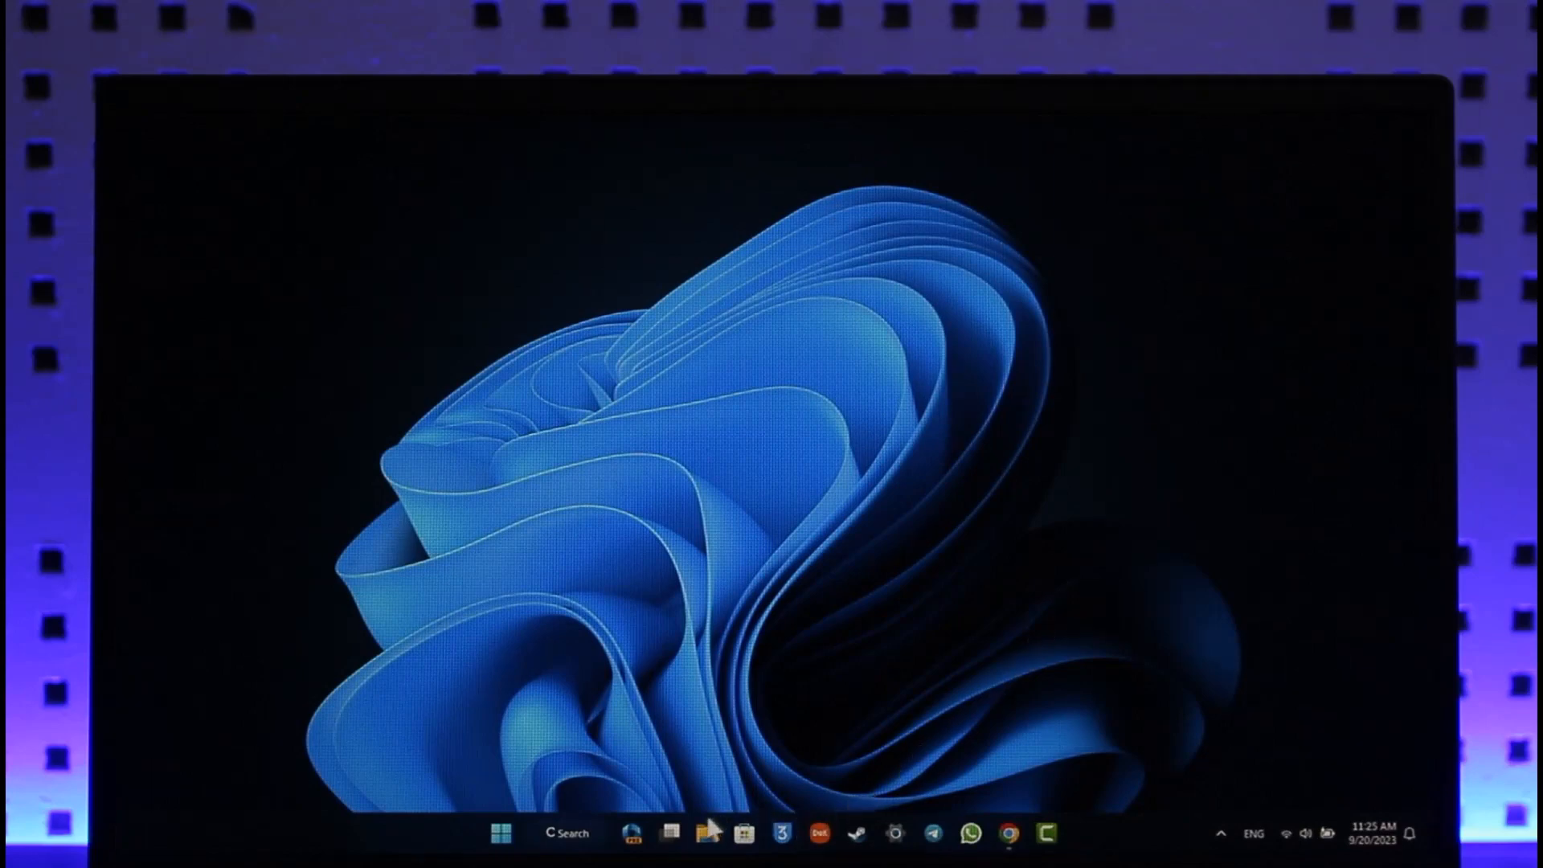
Locate the new screenshot in Pictures > Screenshots, then close File Explorer and open the desktop menu.
{"action": "left_click", "coordinate": [704, 834]}
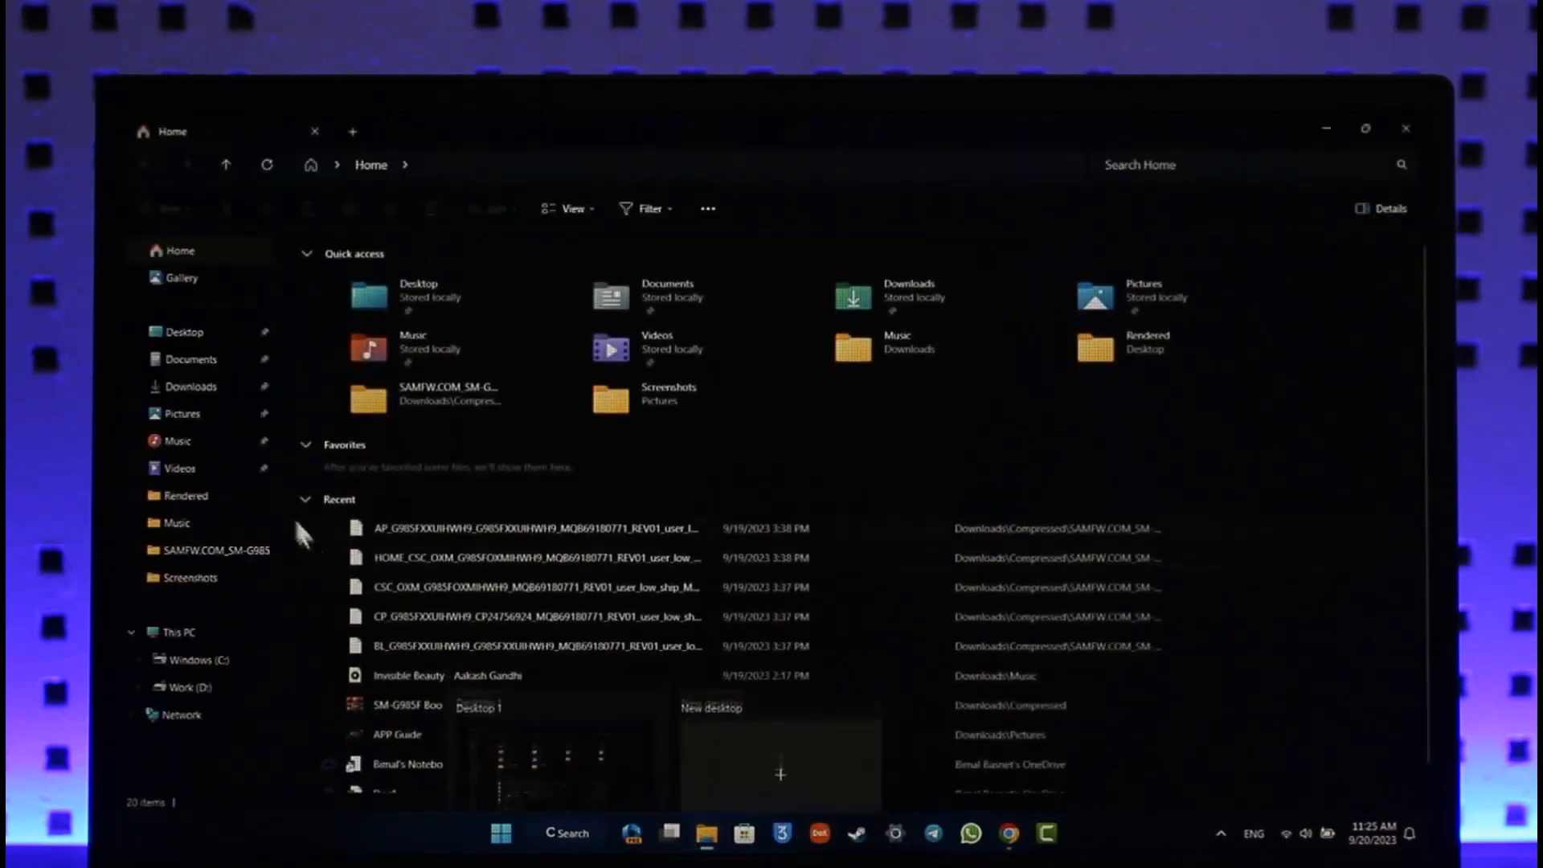
{"action": "left_click", "coordinate": [192, 386]}
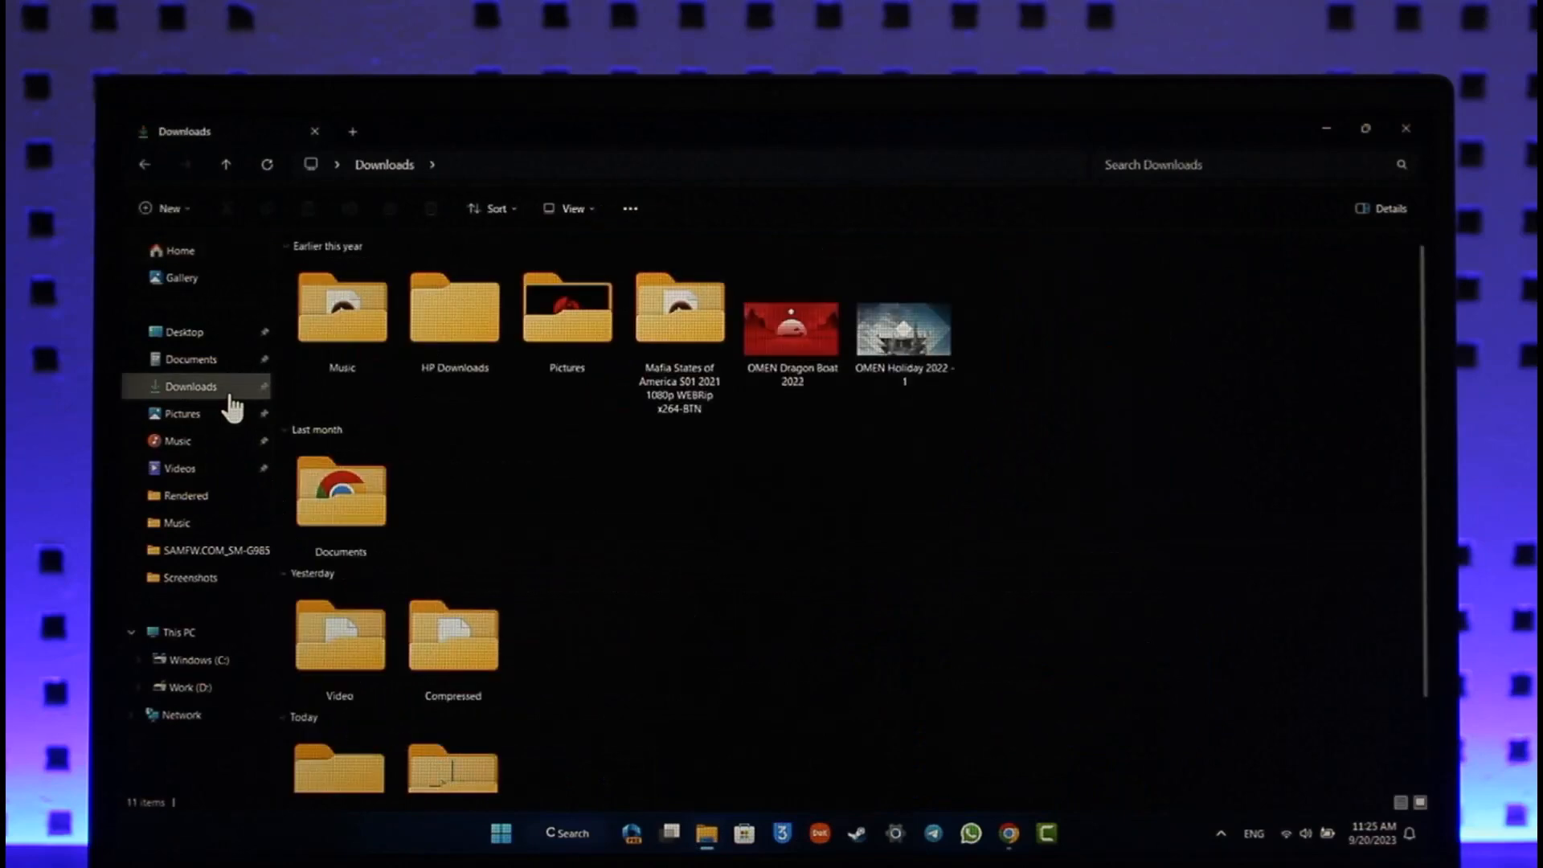
{"action": "left_click", "coordinate": [180, 412]}
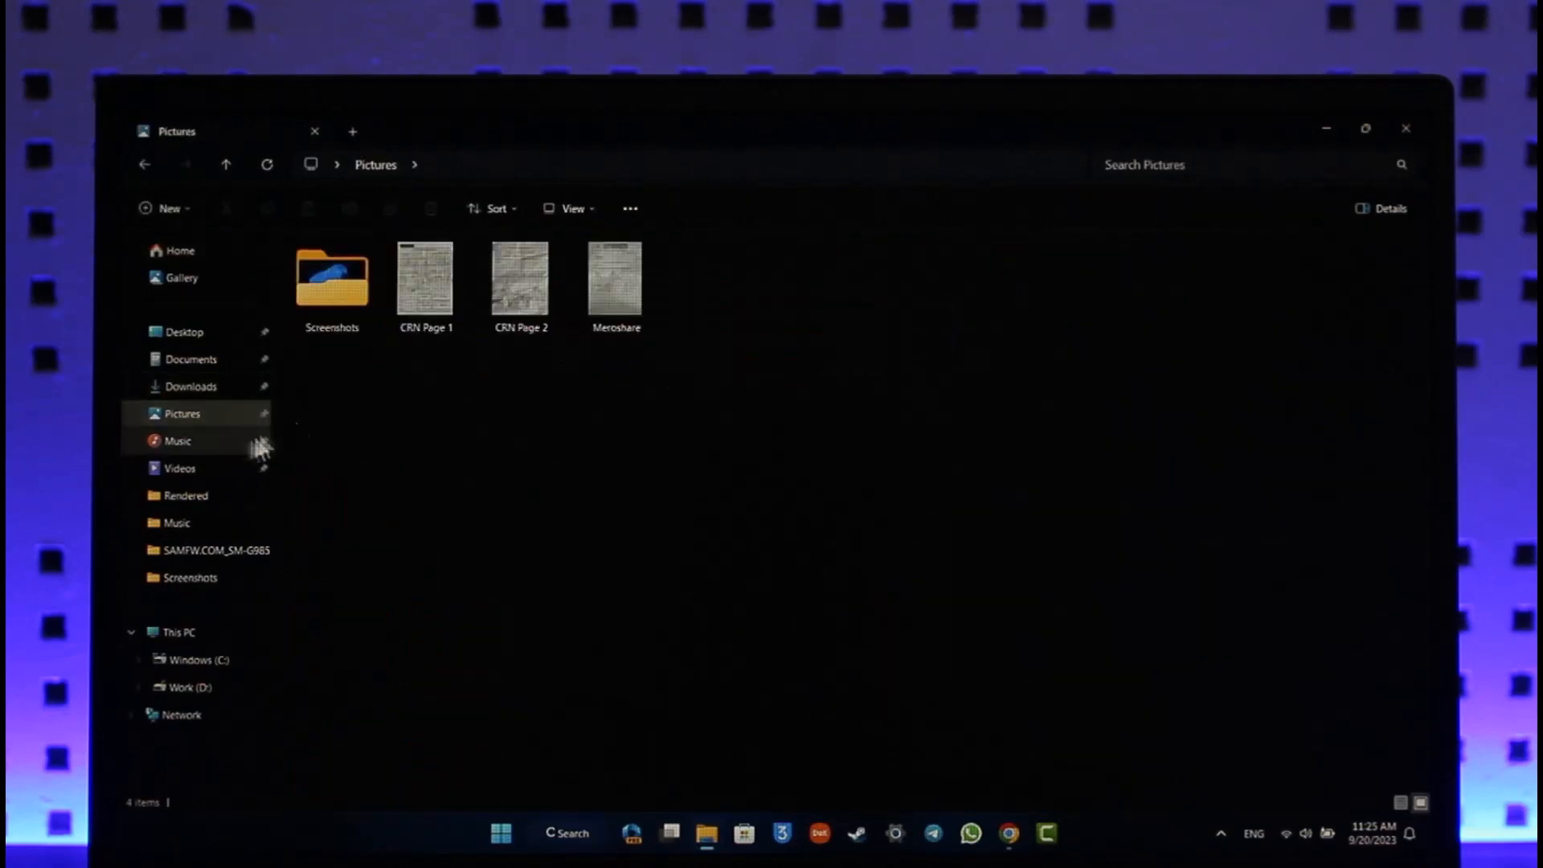
{"action": "double_click", "coordinate": [332, 275]}
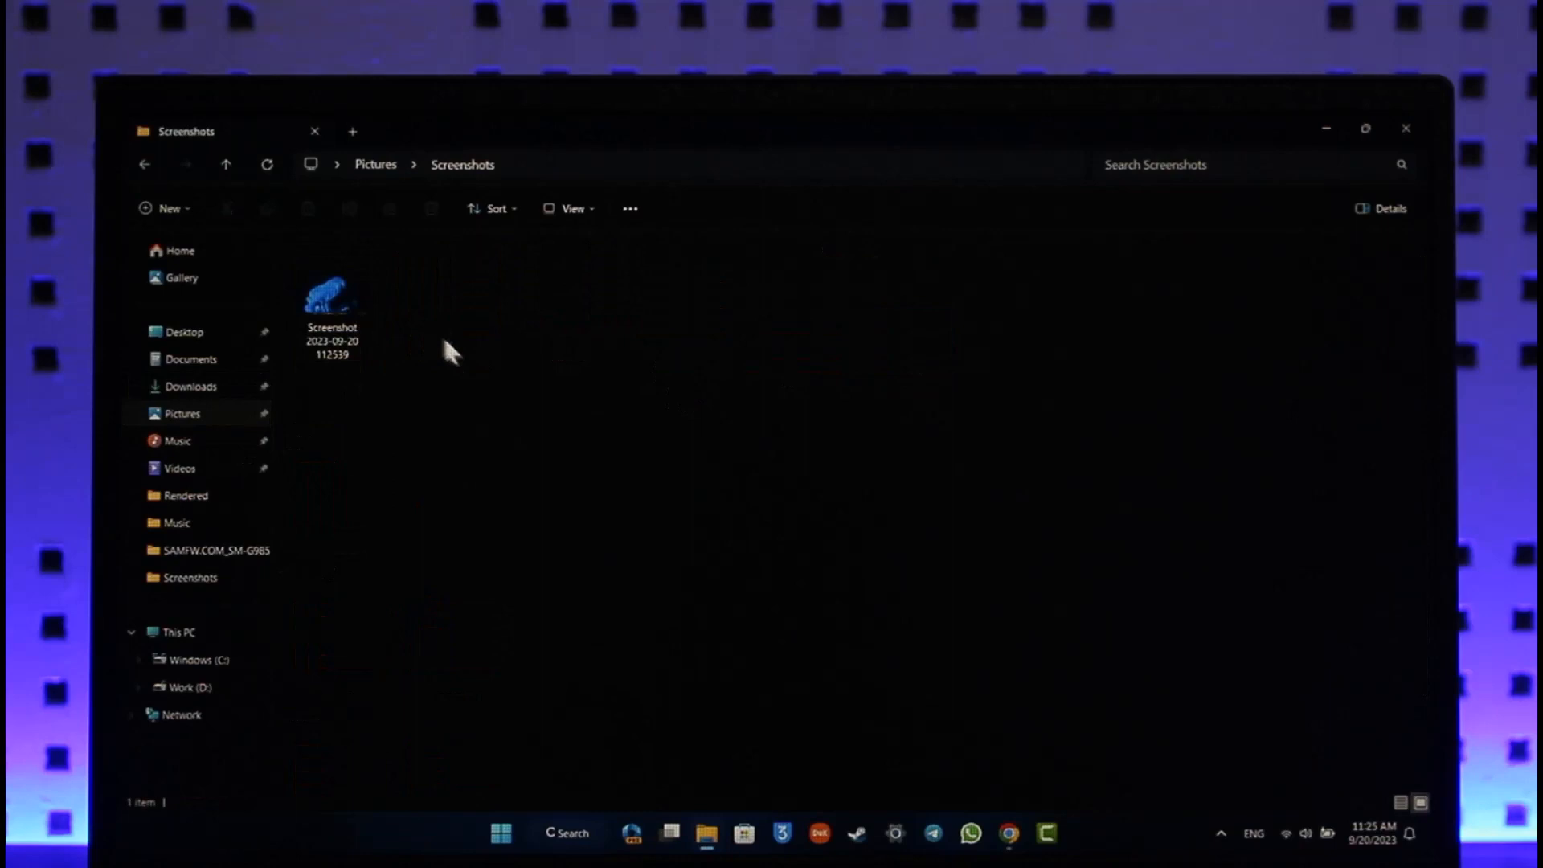
{"action": "left_click", "coordinate": [1405, 128]}
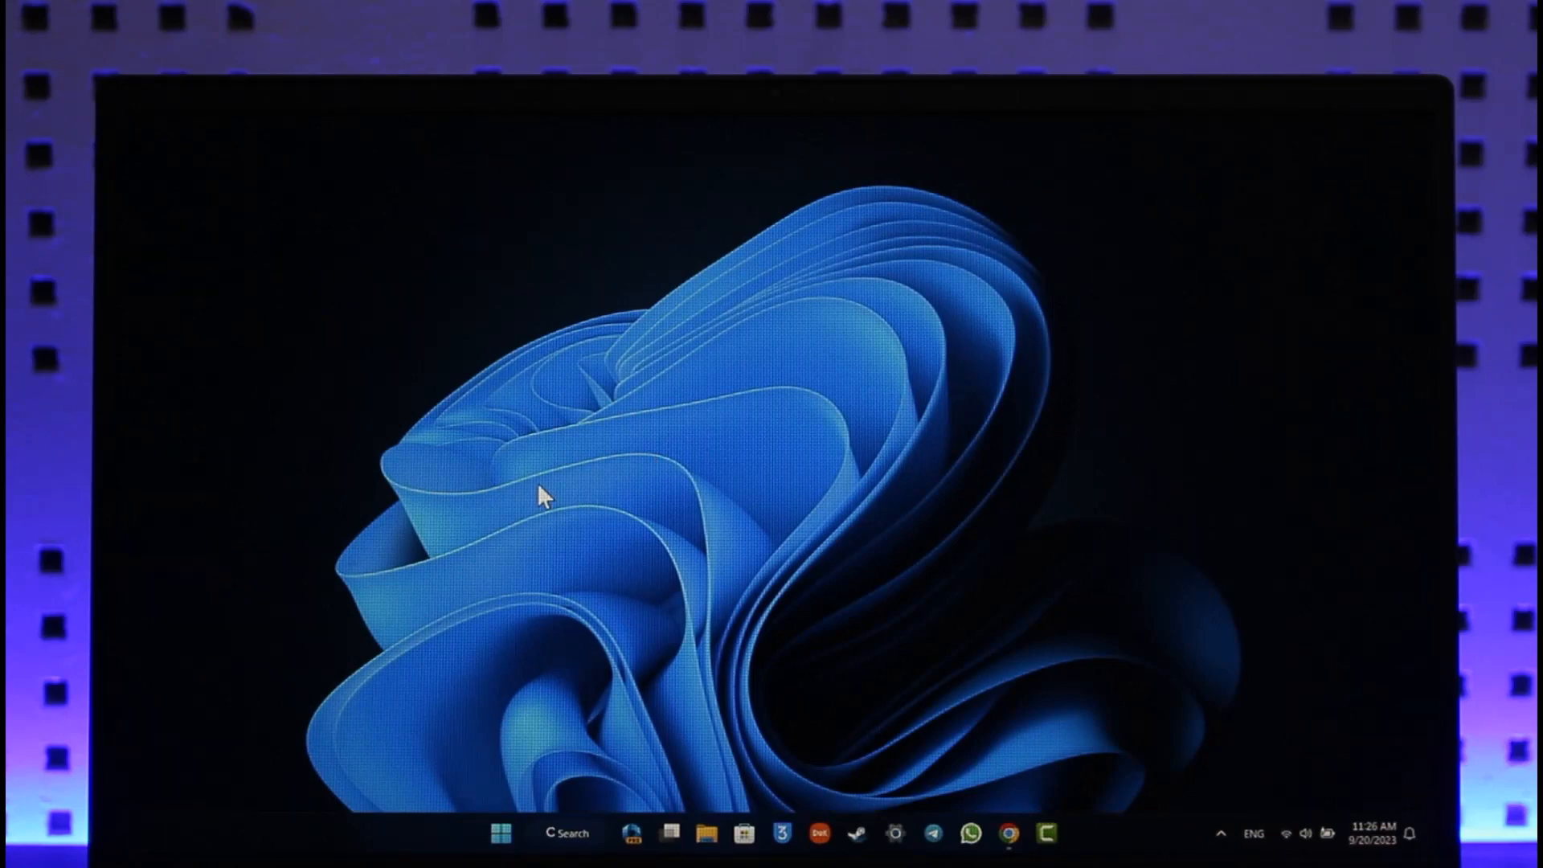
{"action": "right_click", "coordinate": [539, 494]}
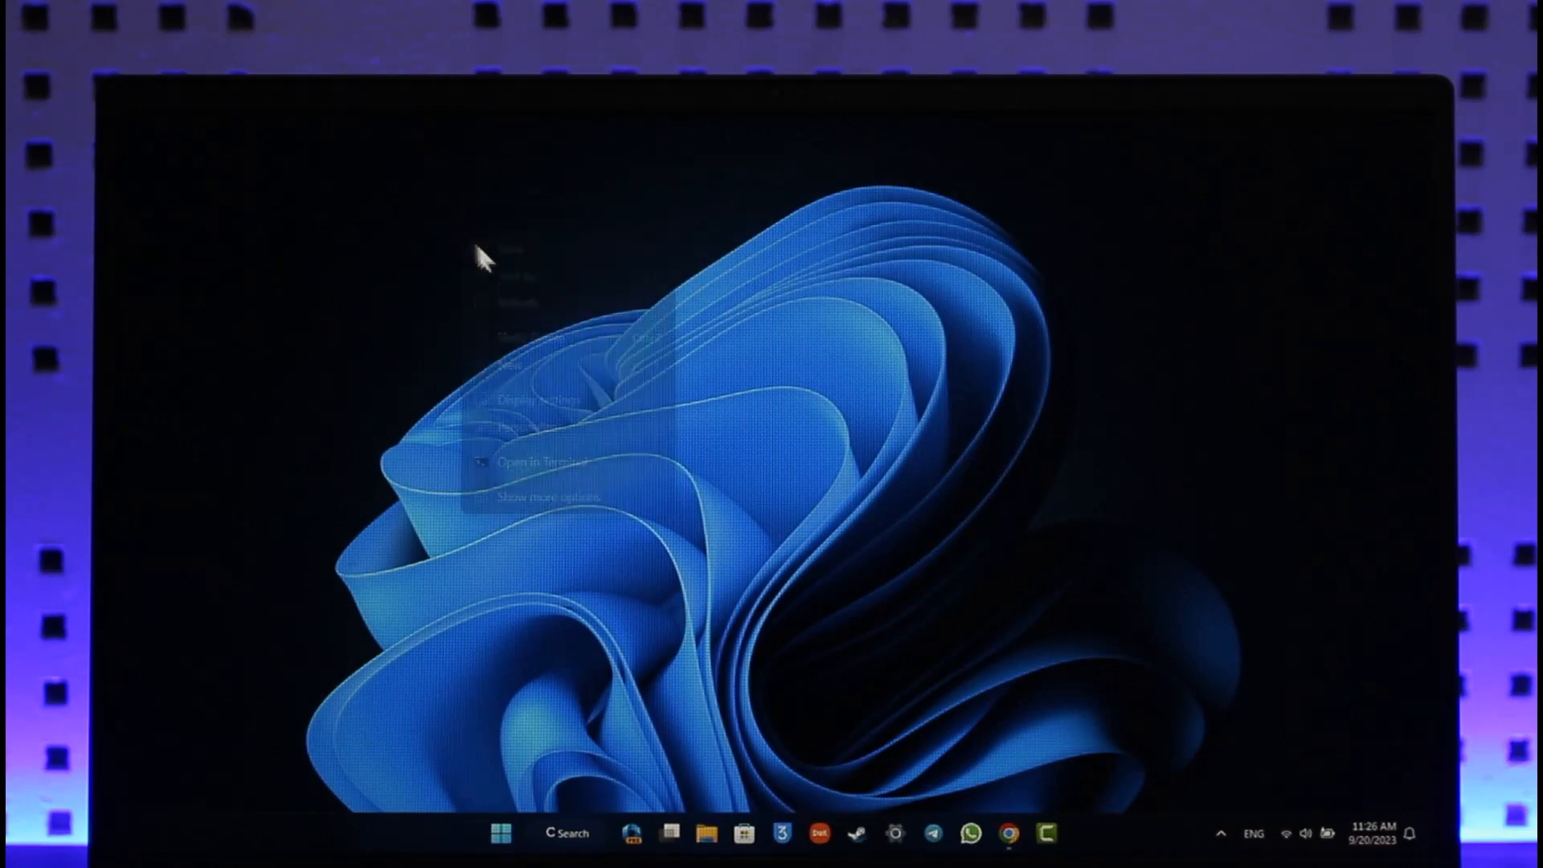